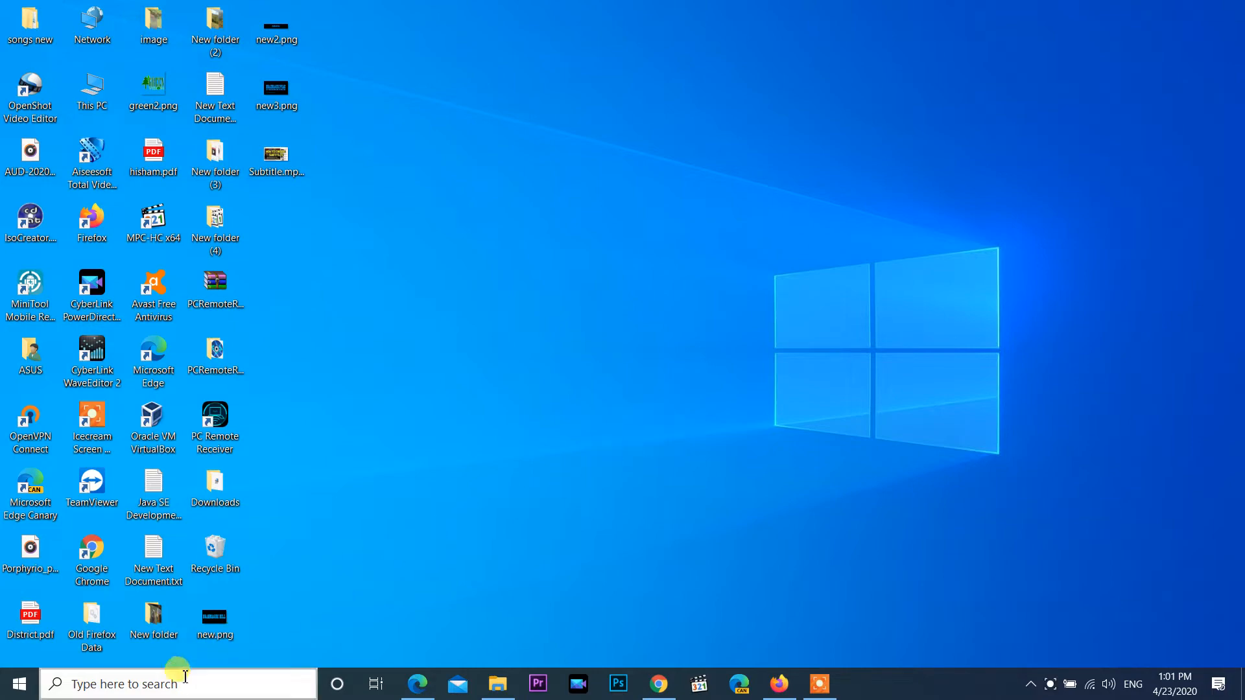
# - Search Windows for "vlc" and launch VLC media player
pyautogui.click(176, 683)
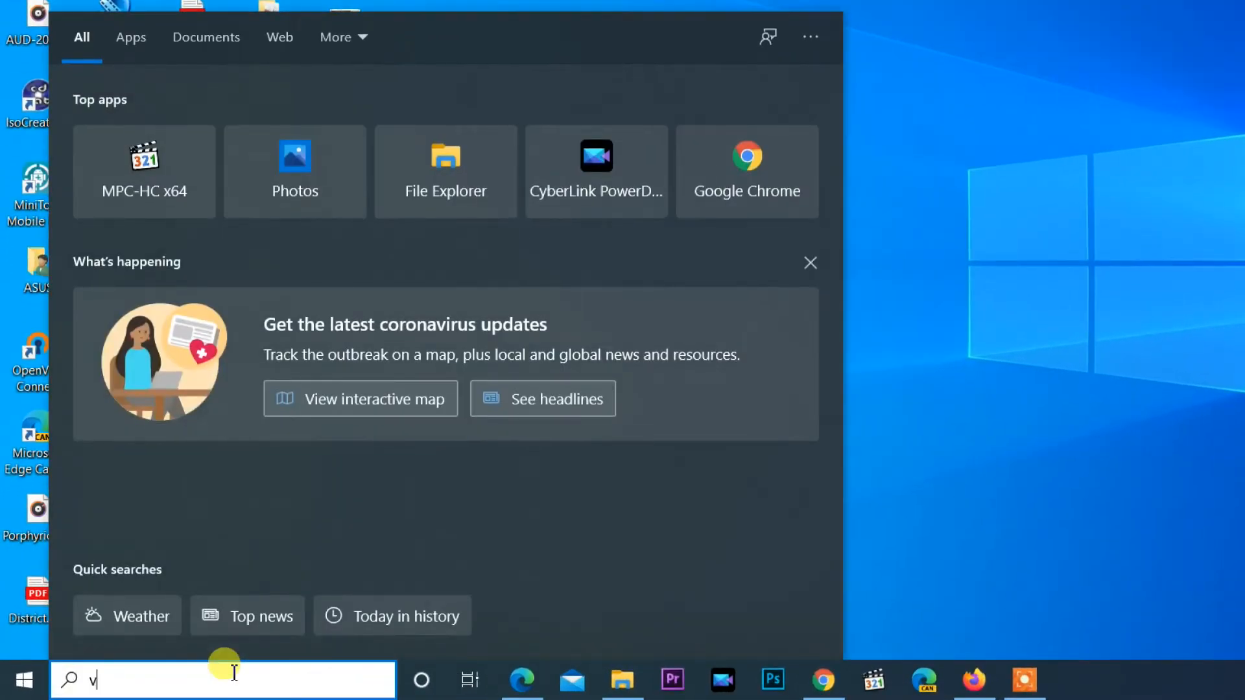
pyautogui.write('lc')
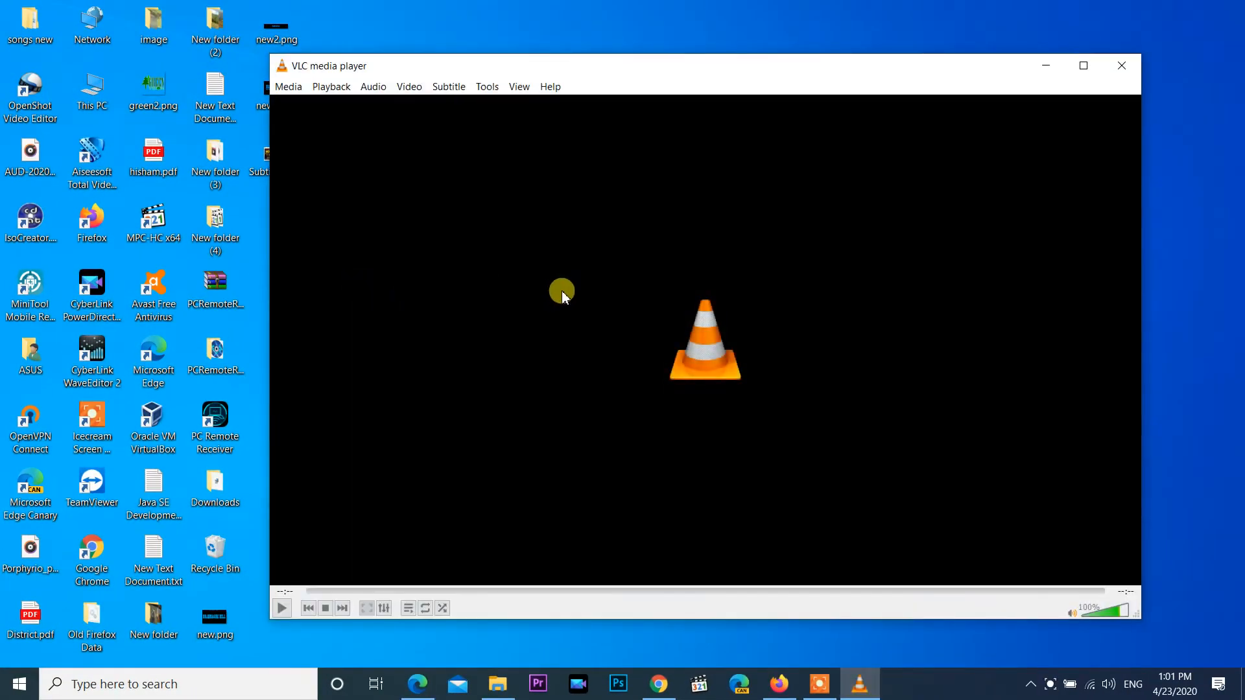
pyautogui.moveTo(636, 293)
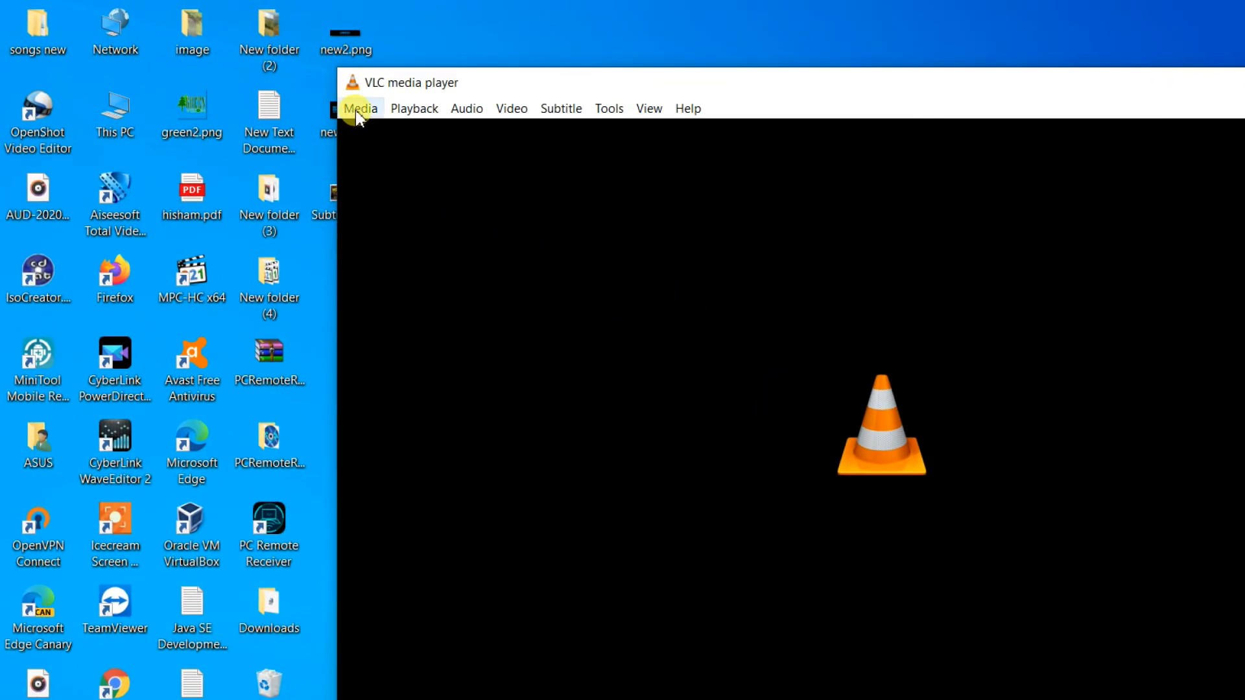
pyautogui.moveTo(368, 120)
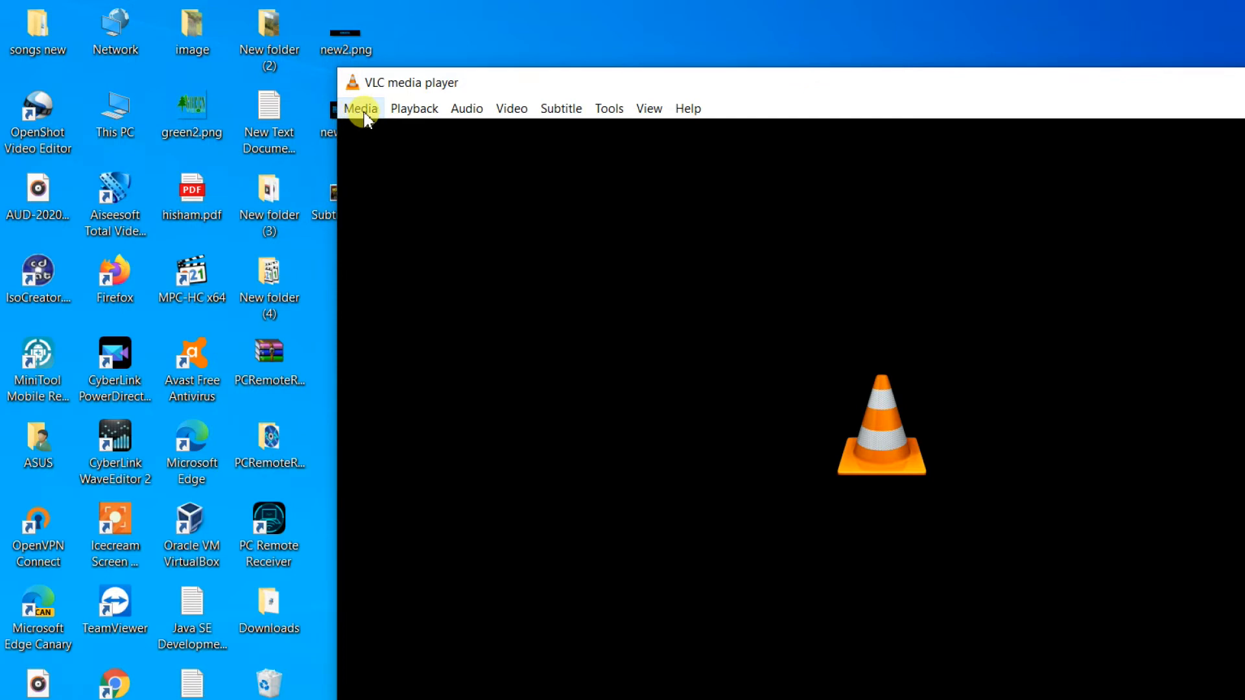
# - Choose Convert / Save from the Media menu to reach the Open Media dialog
pyautogui.click(360, 109)
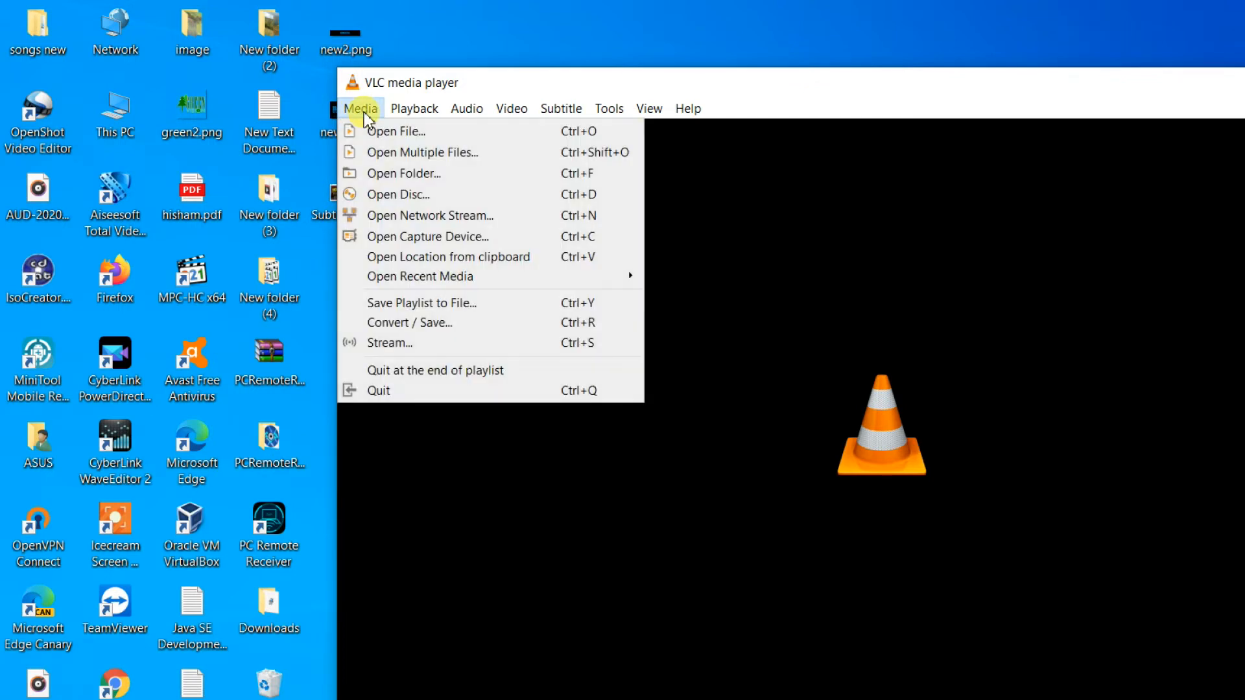
pyautogui.moveTo(392, 178)
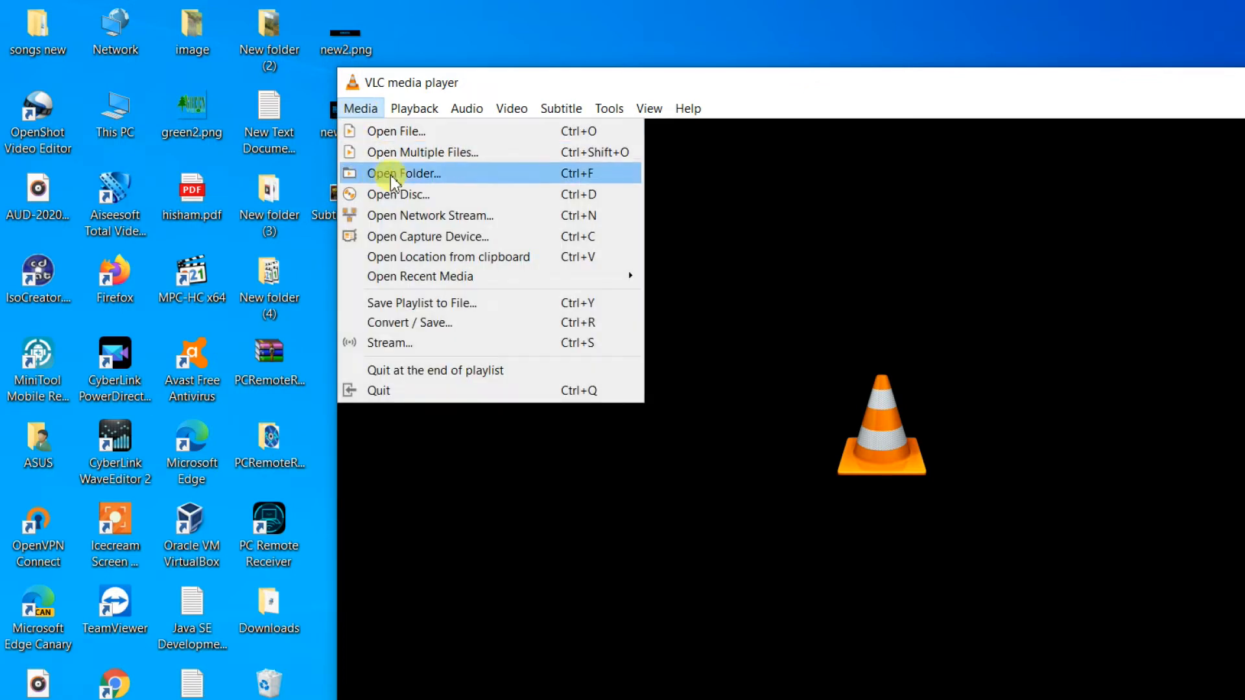
pyautogui.moveTo(396, 326)
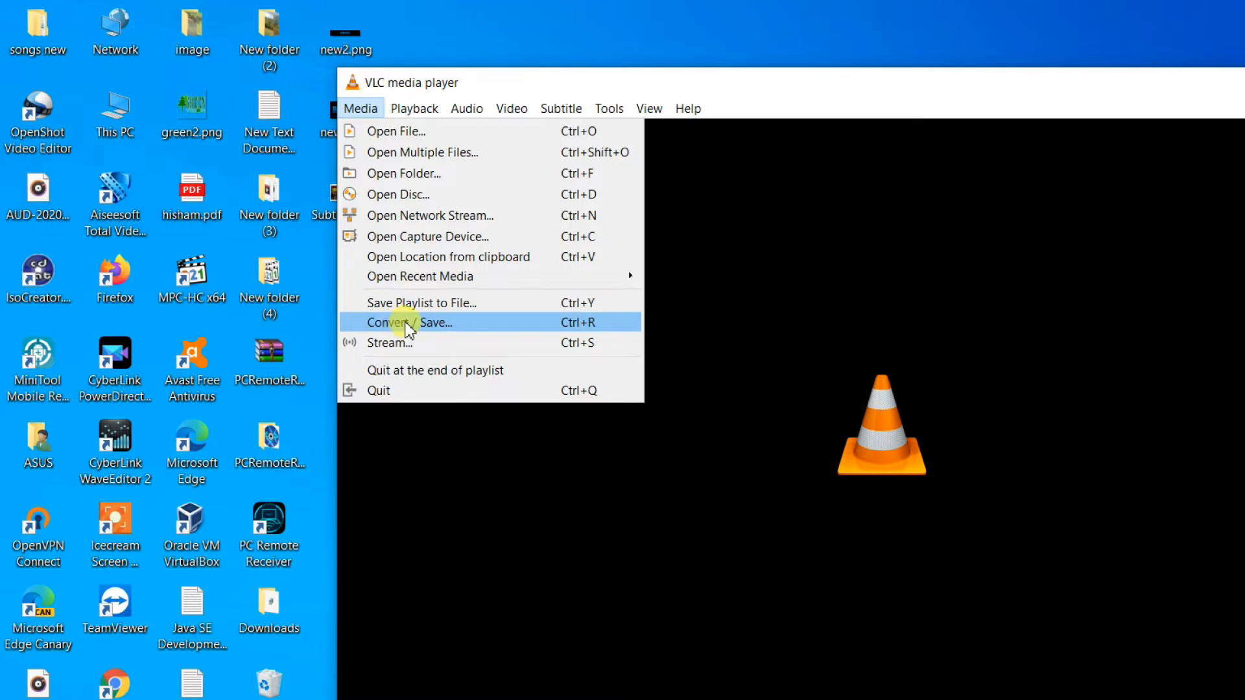
pyautogui.click(407, 322)
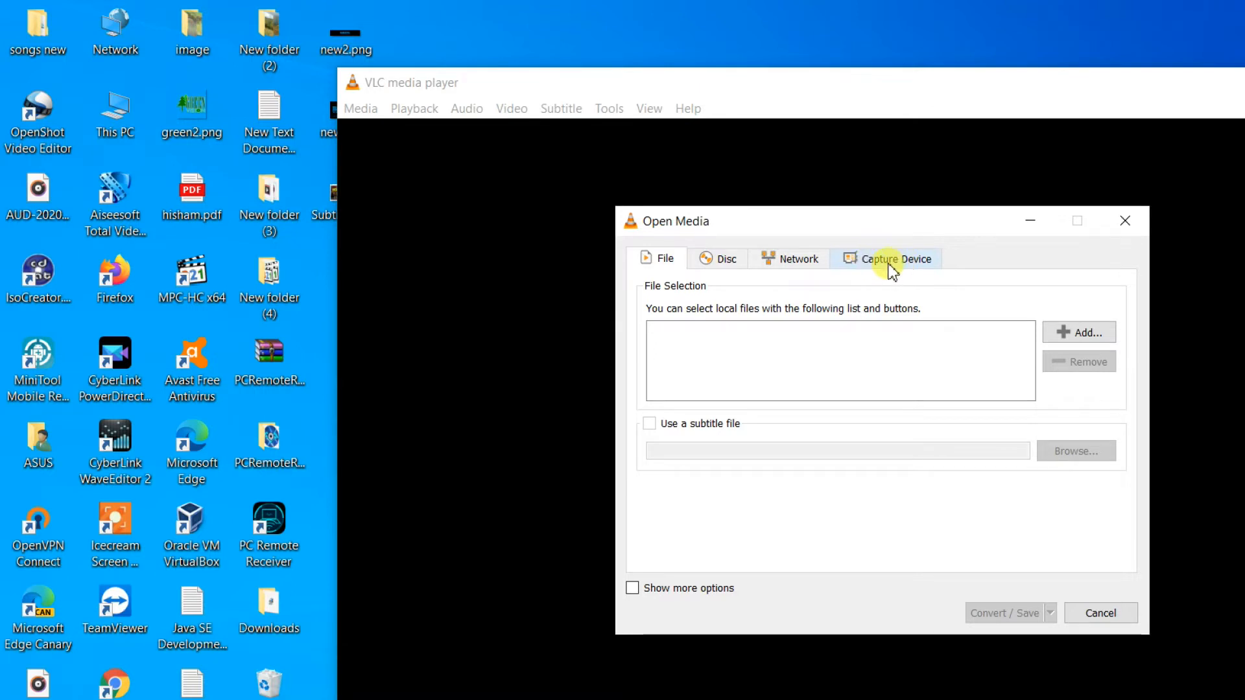
# - Set the capture device to Desktop mode with a frame rate of 30 f/s
pyautogui.click(894, 258)
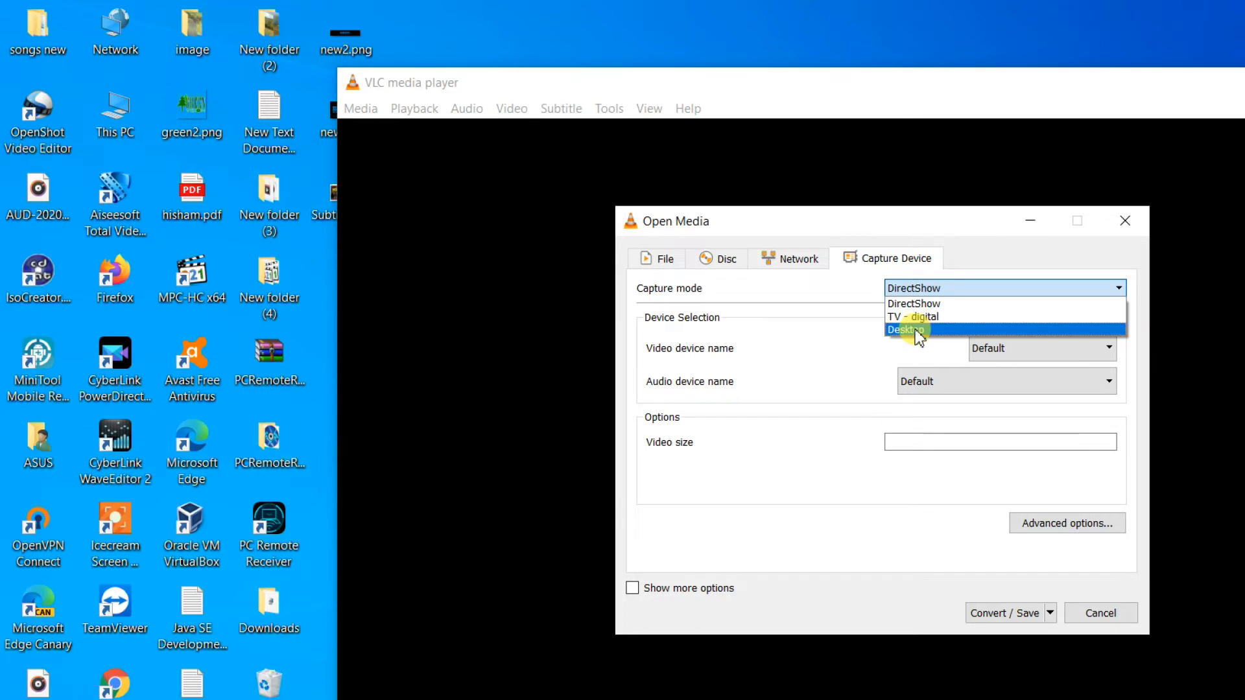
pyautogui.click(907, 329)
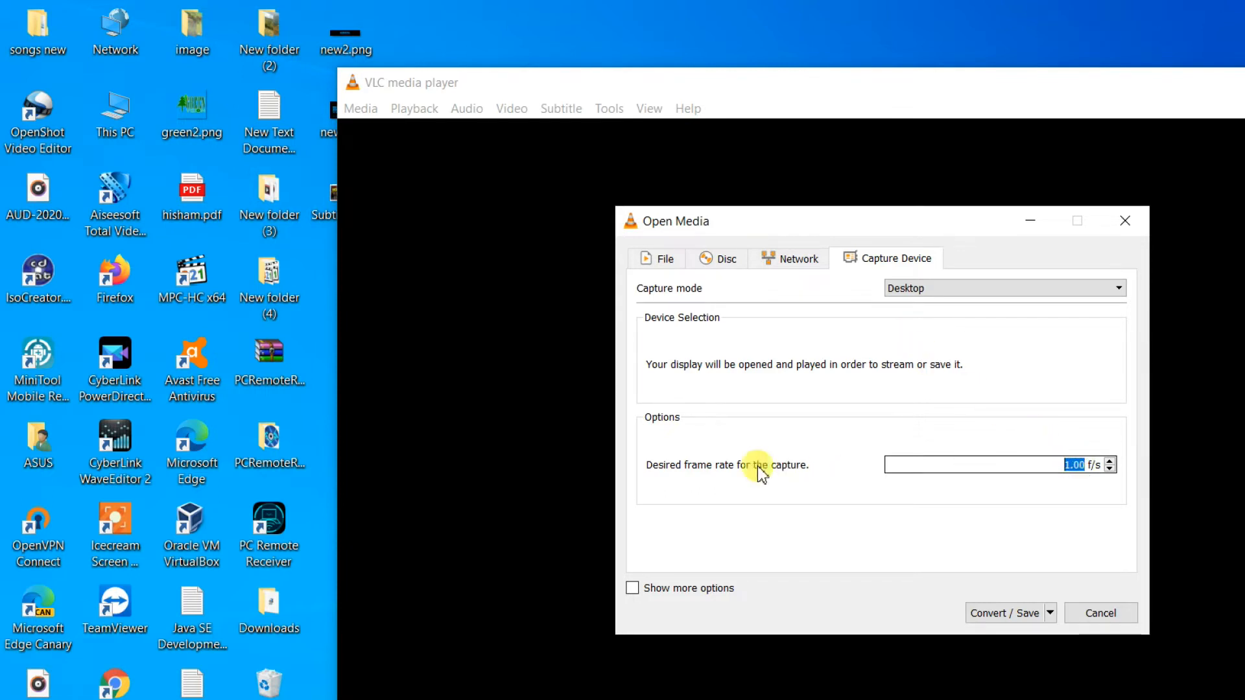
pyautogui.moveTo(1022, 469)
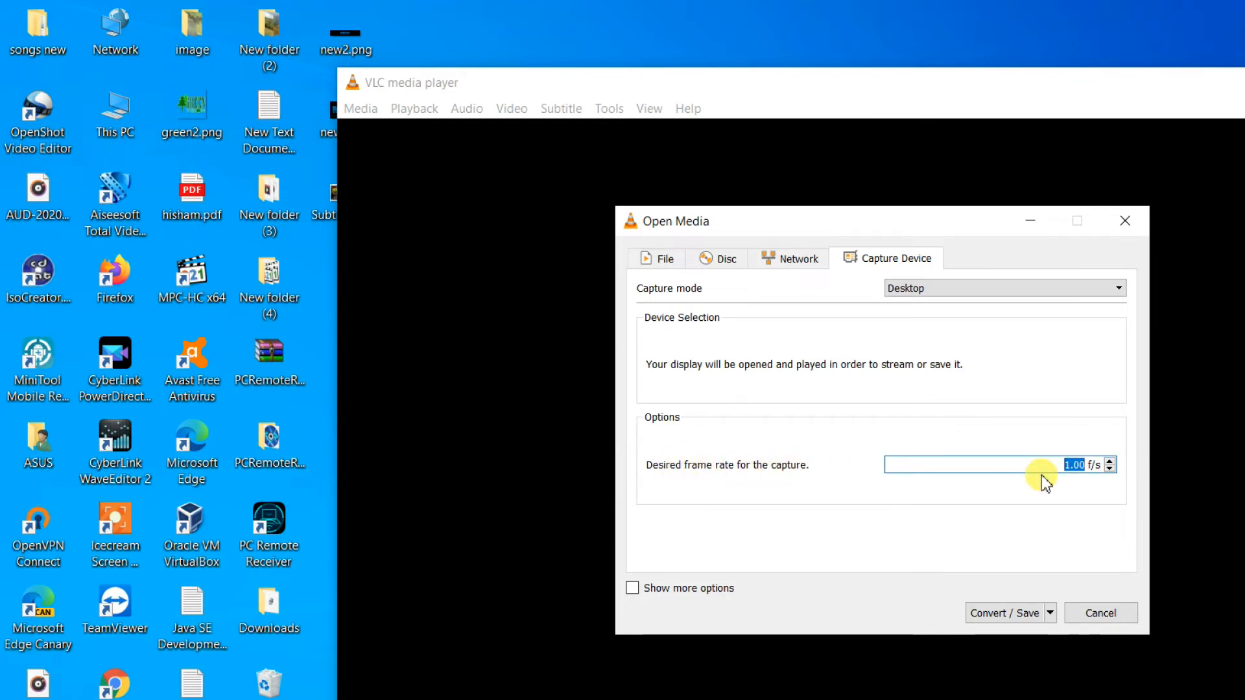
pyautogui.write('30')
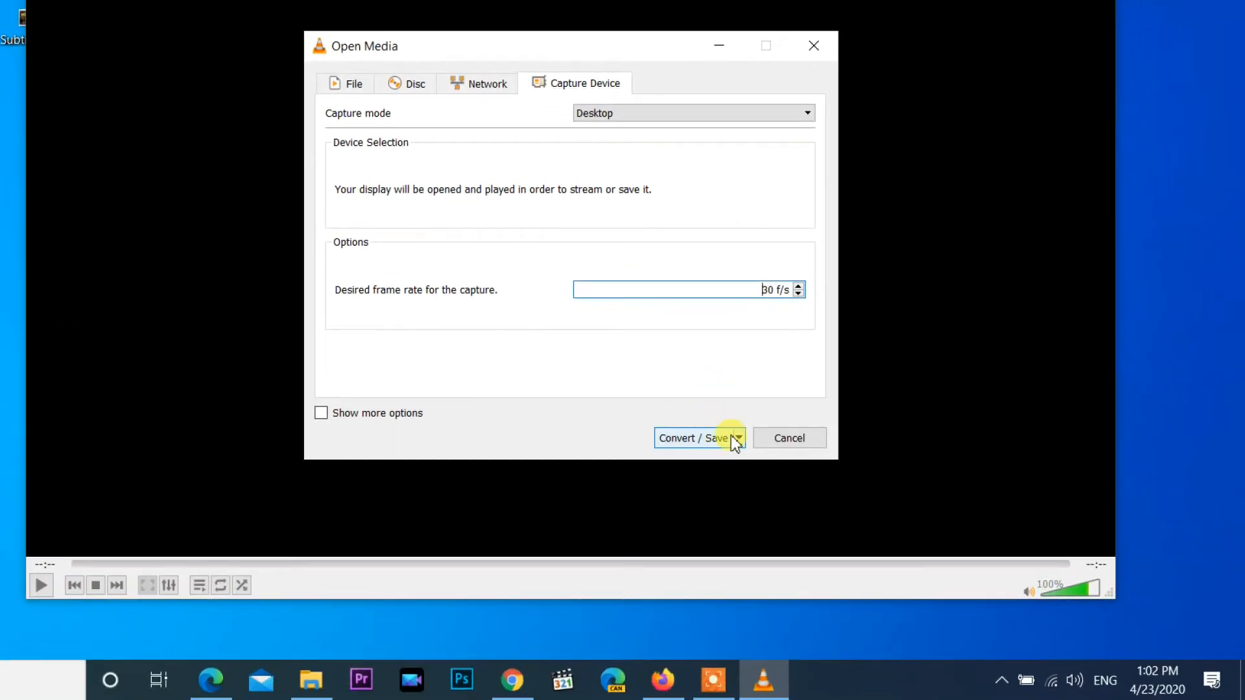
# - Send the capture to Convert with the Video - H.264 + MP3 (TS) profile selected
pyautogui.click(738, 438)
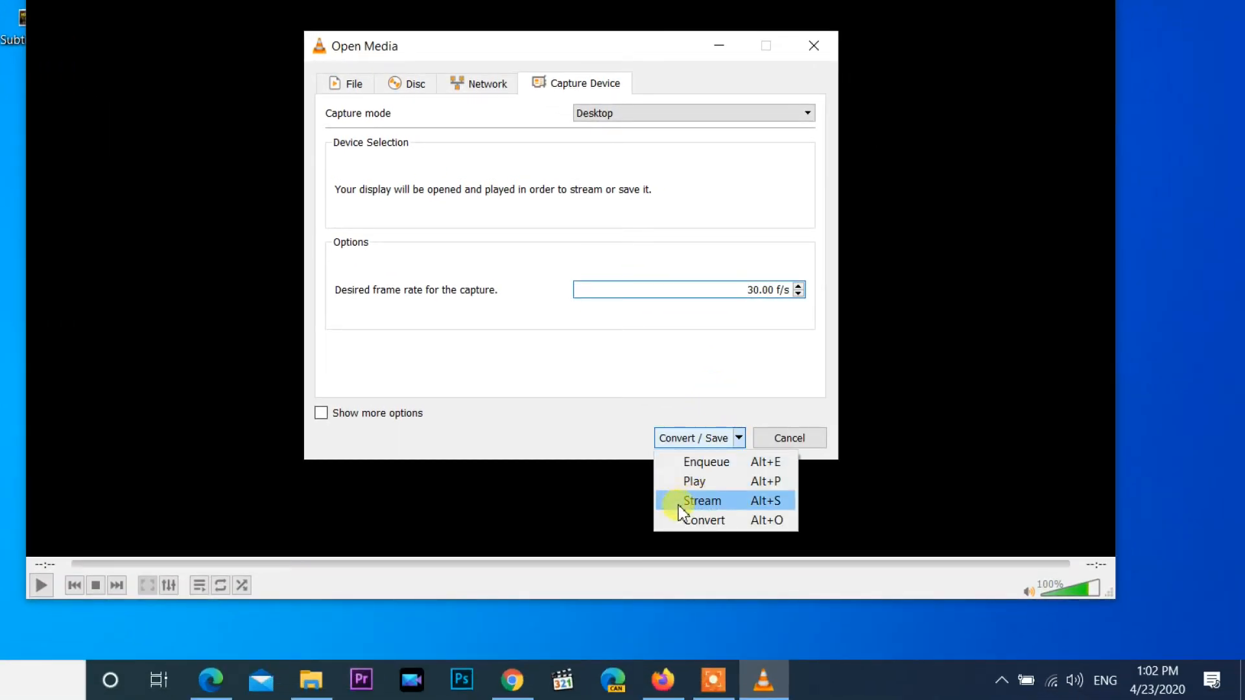
pyautogui.moveTo(703, 521)
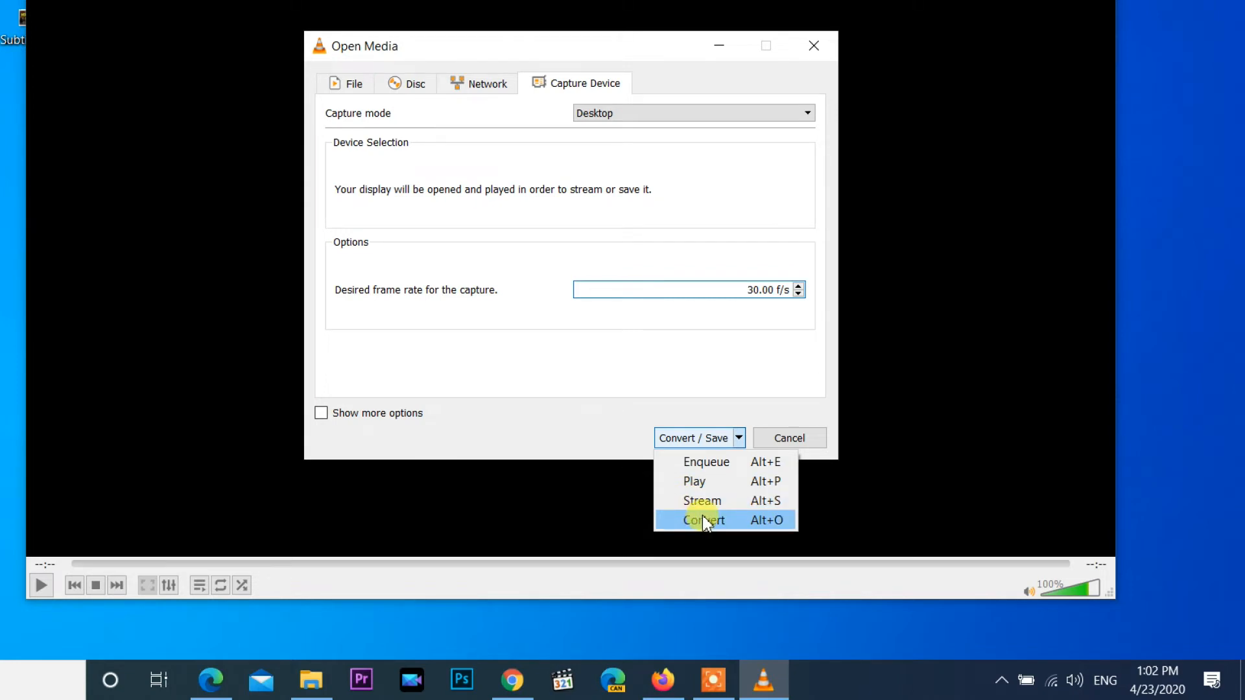
pyautogui.click(703, 520)
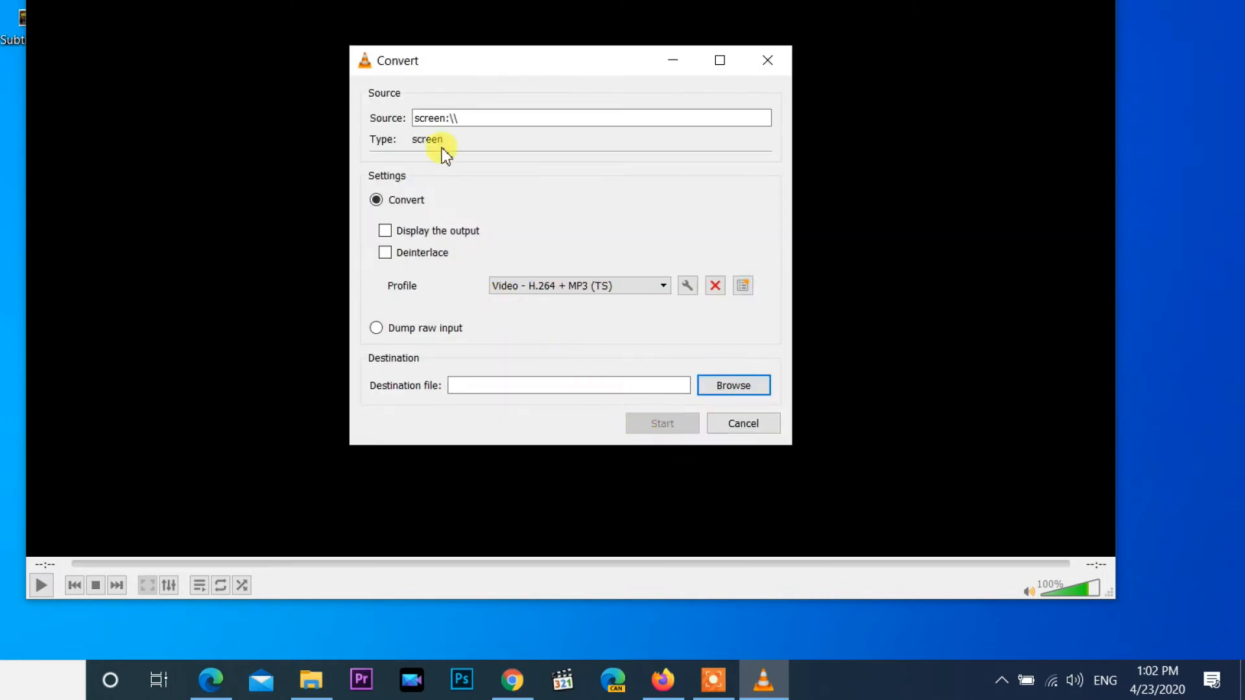
pyautogui.moveTo(458, 136)
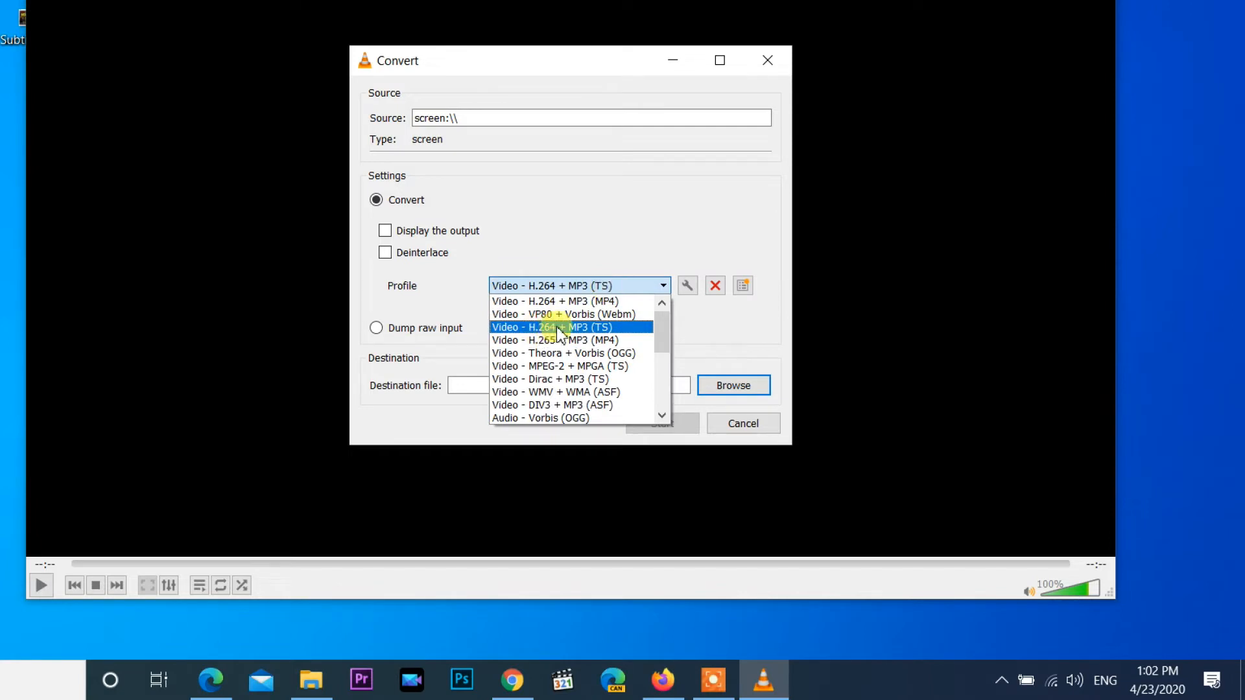
pyautogui.click(551, 327)
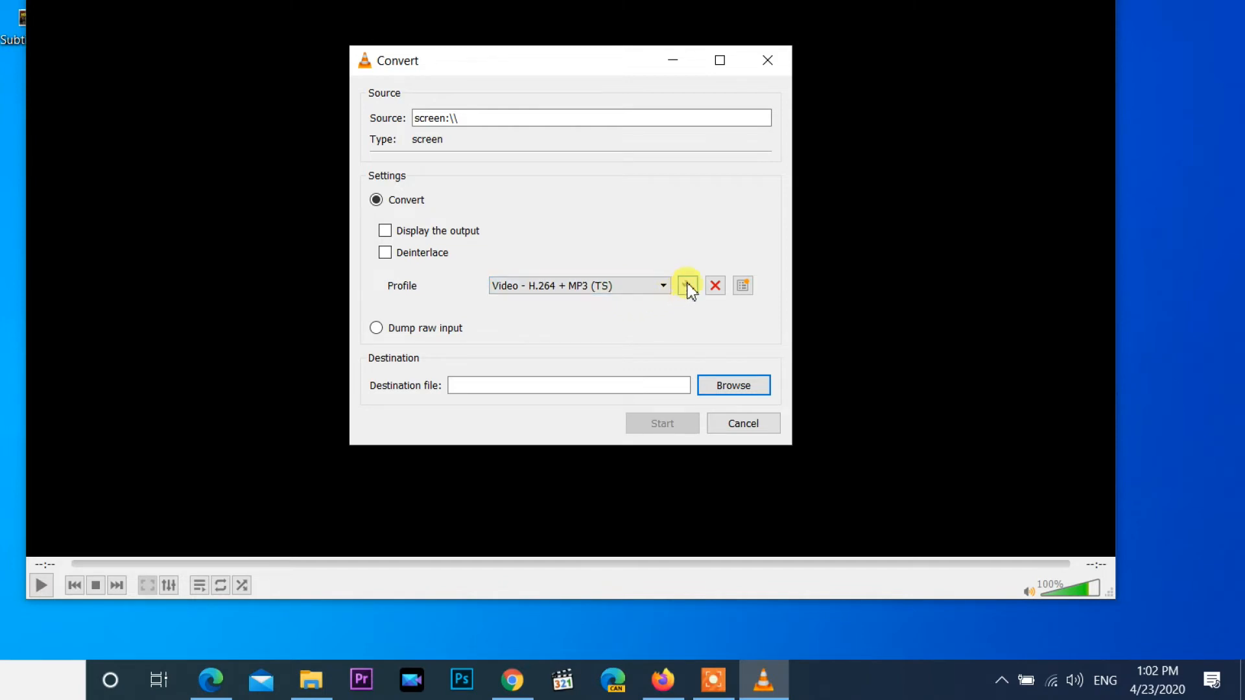
# - Review the profile's audio codec and MP4/MOV encapsulation settings and save the profile
pyautogui.click(687, 285)
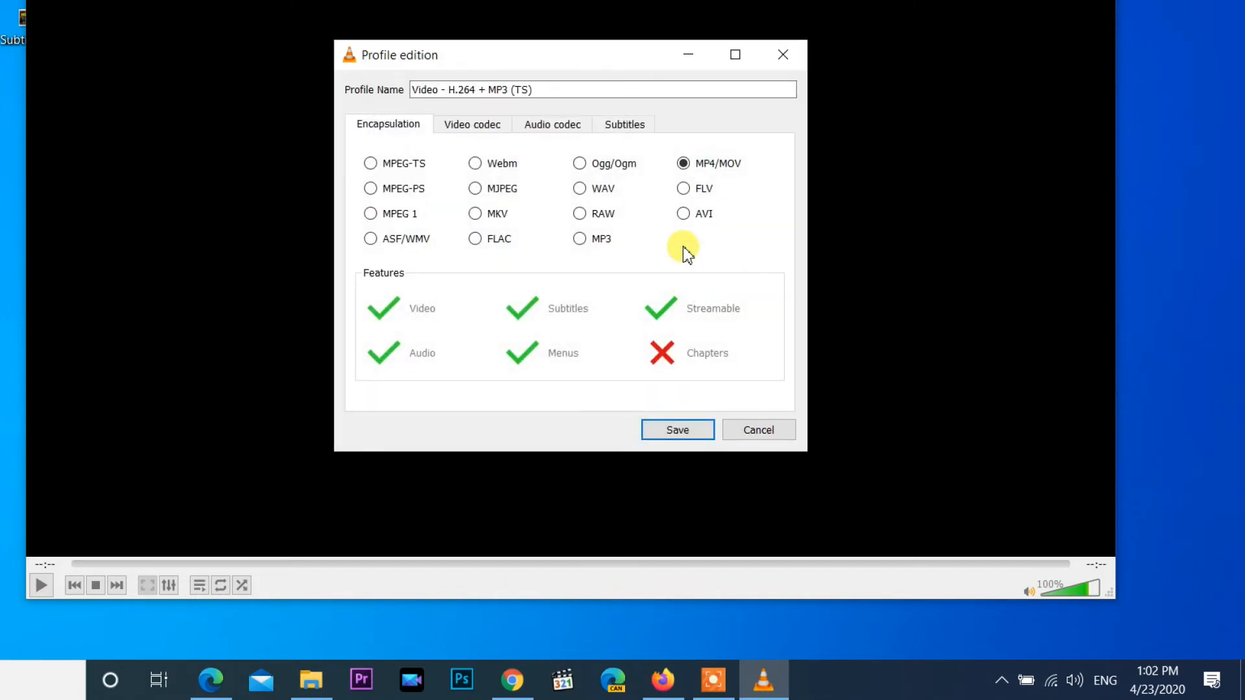
pyautogui.moveTo(656, 181)
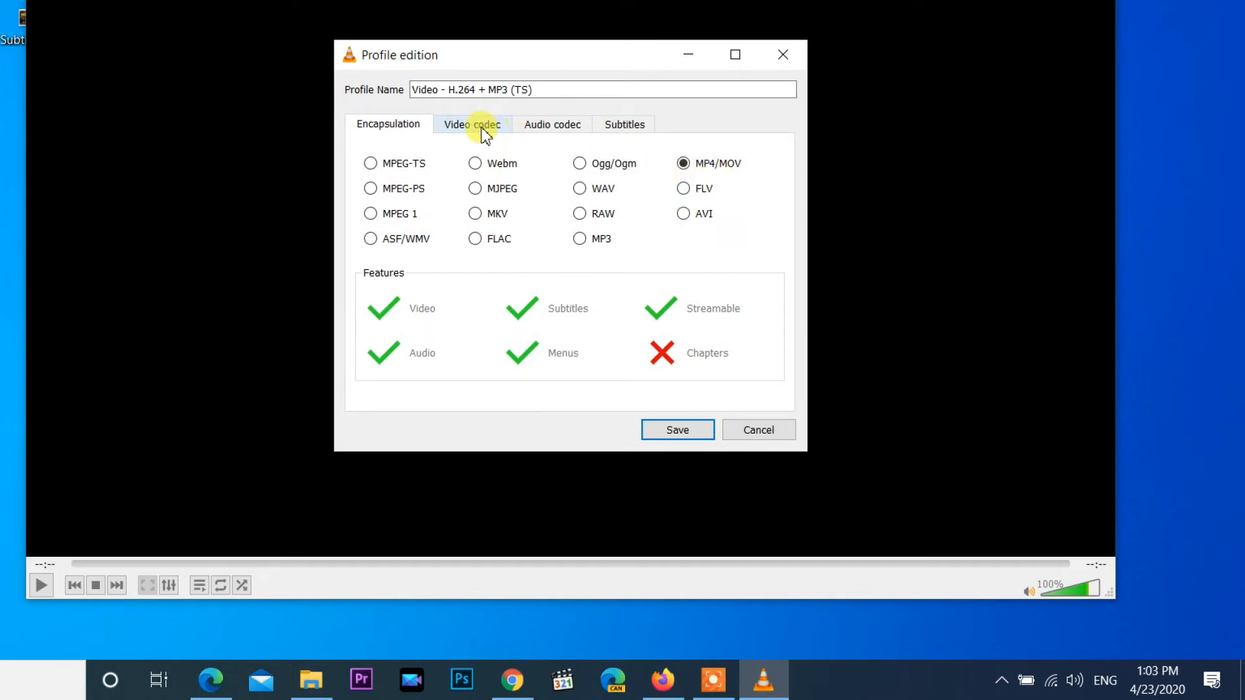
pyautogui.click(552, 124)
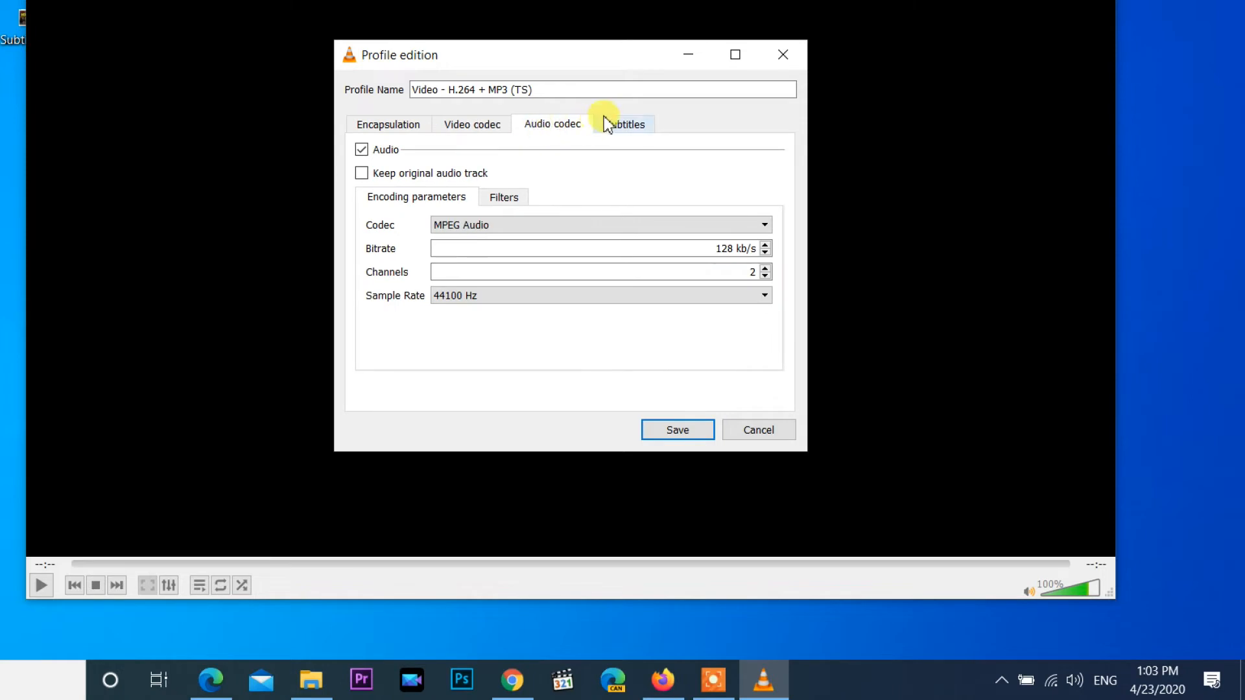
pyautogui.moveTo(466, 127)
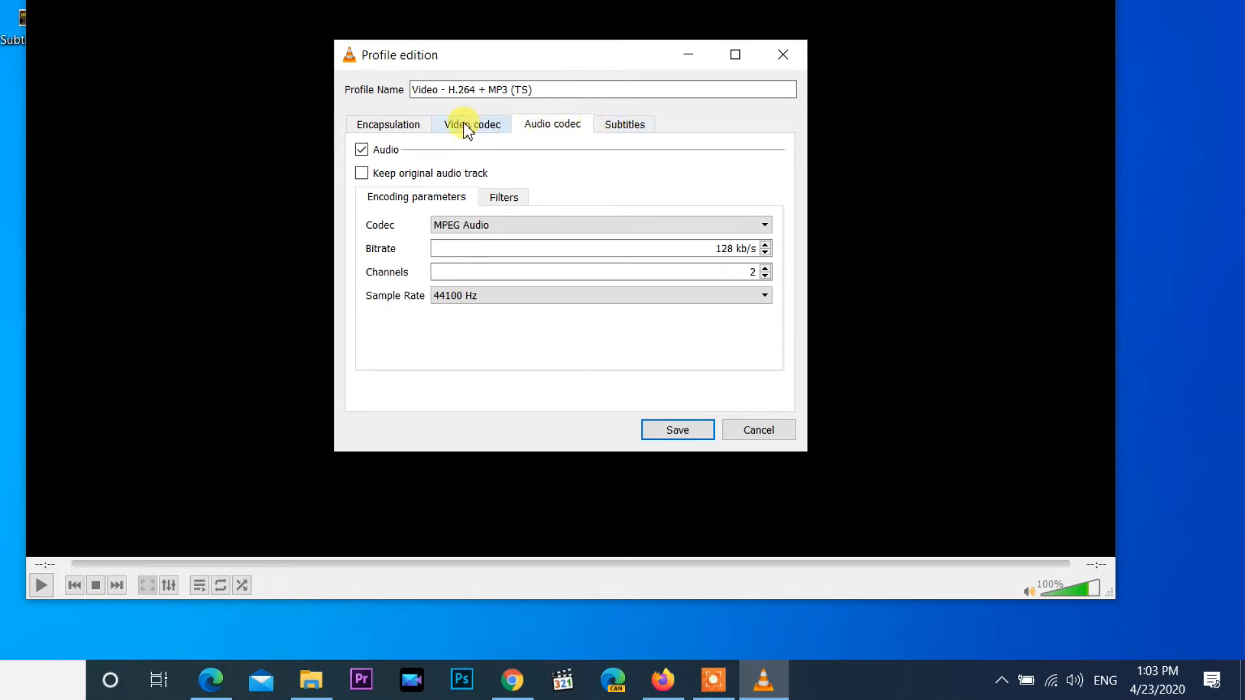
pyautogui.click(389, 125)
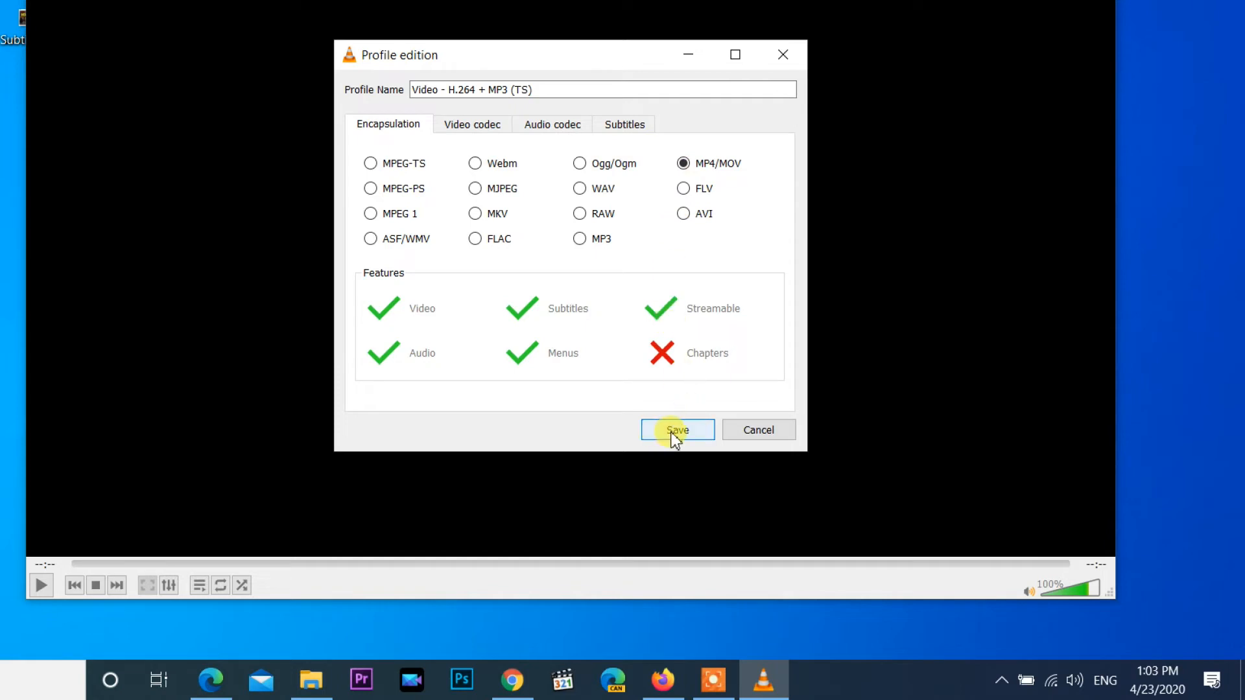
pyautogui.click(677, 429)
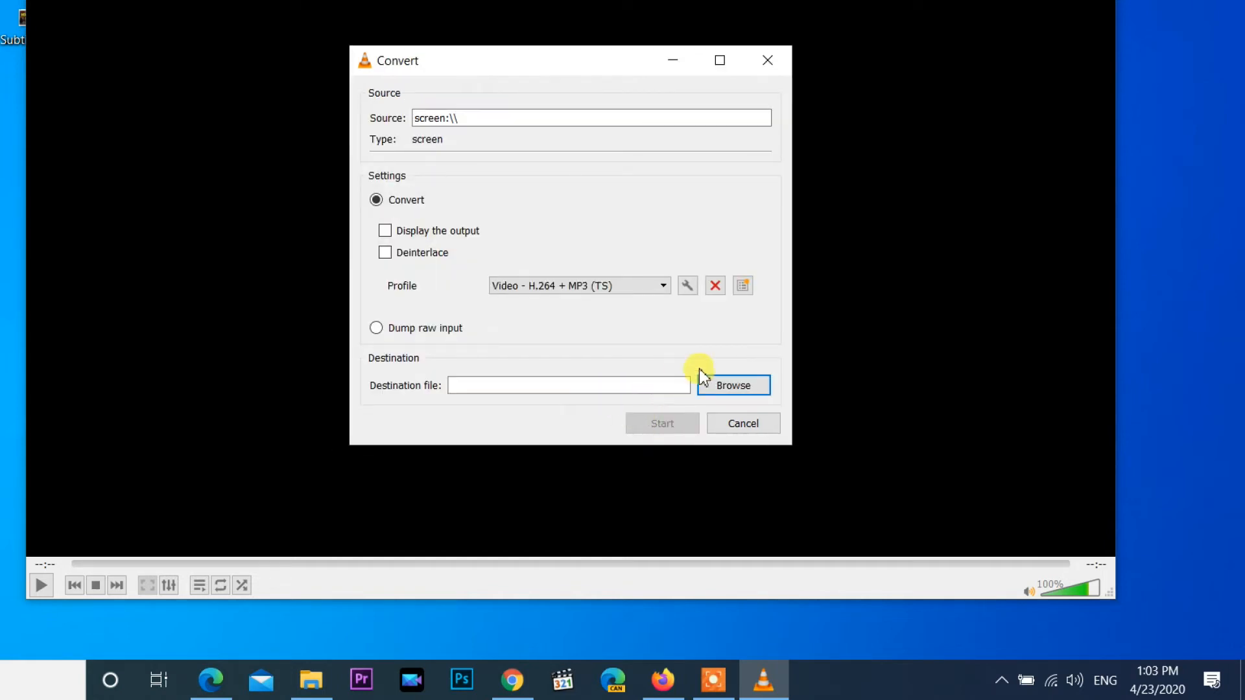
pyautogui.moveTo(741, 368)
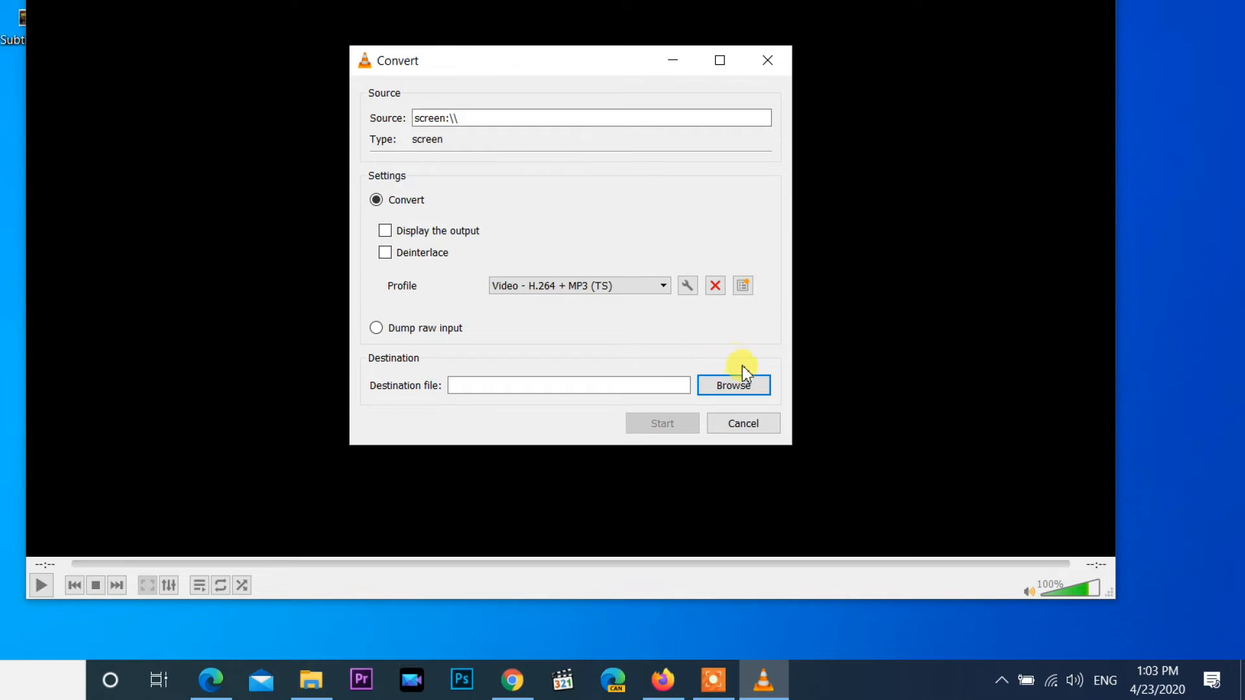
# - Set the destination file to record.mp4 on the Desktop
pyautogui.click(732, 385)
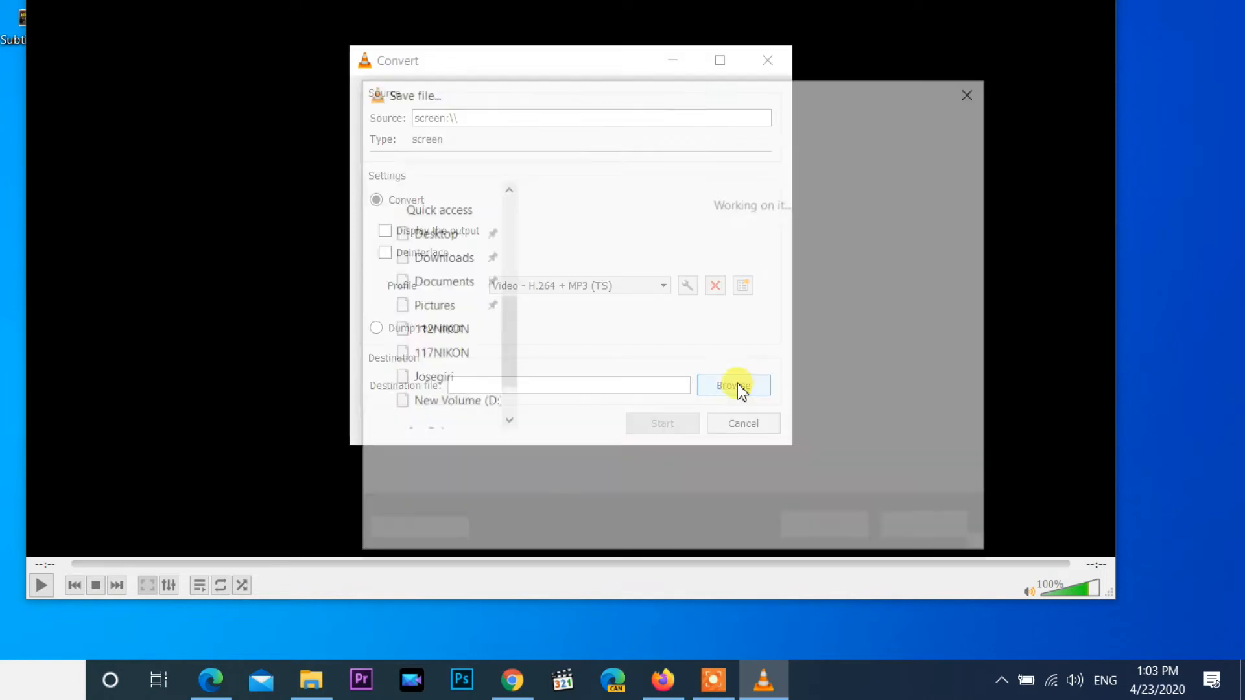
pyautogui.click(732, 385)
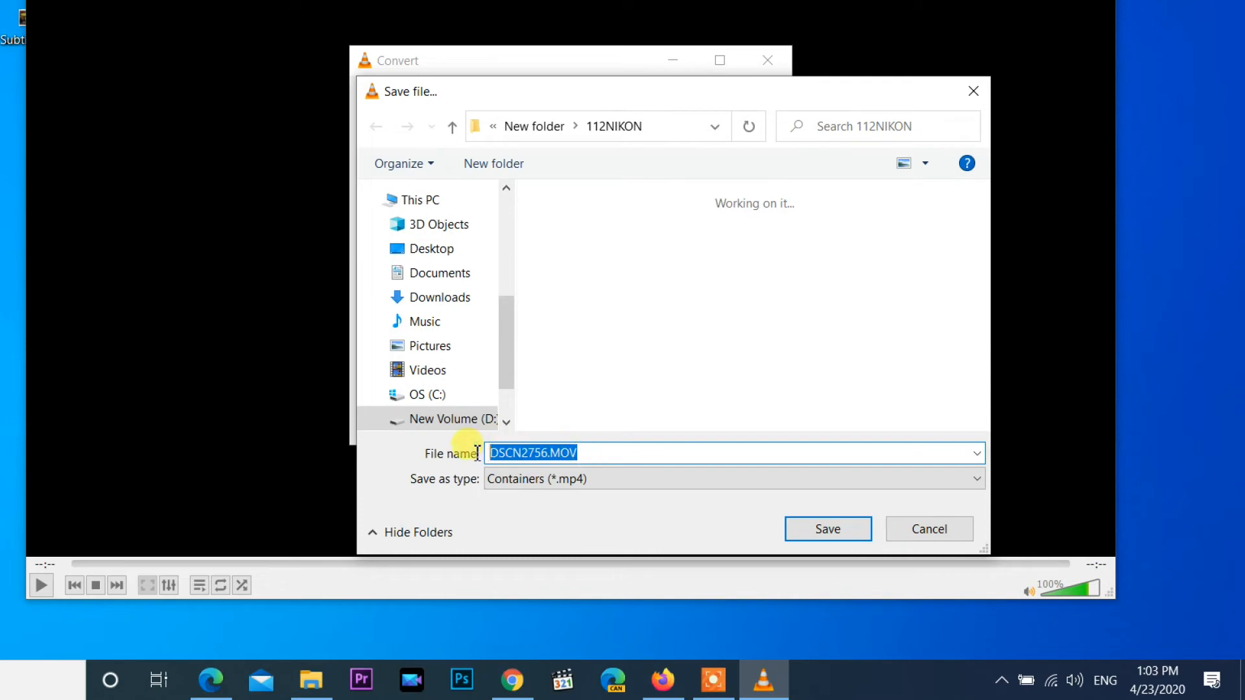
pyautogui.moveTo(622, 449)
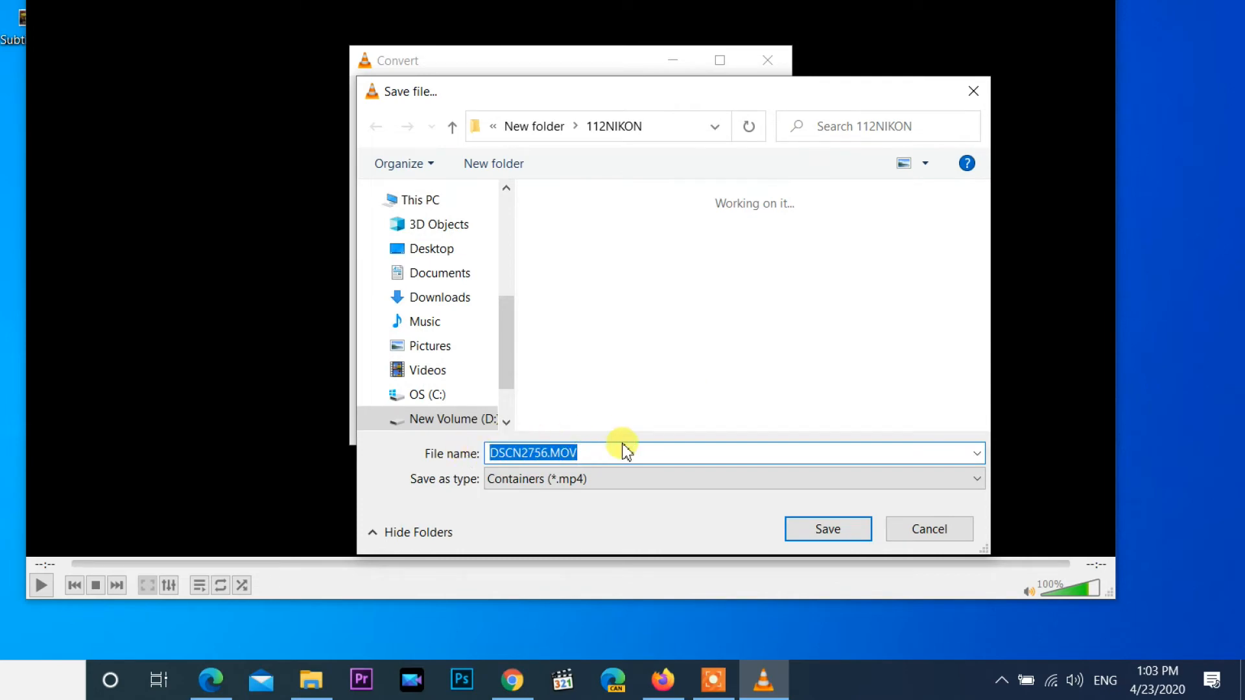
pyautogui.write('record')
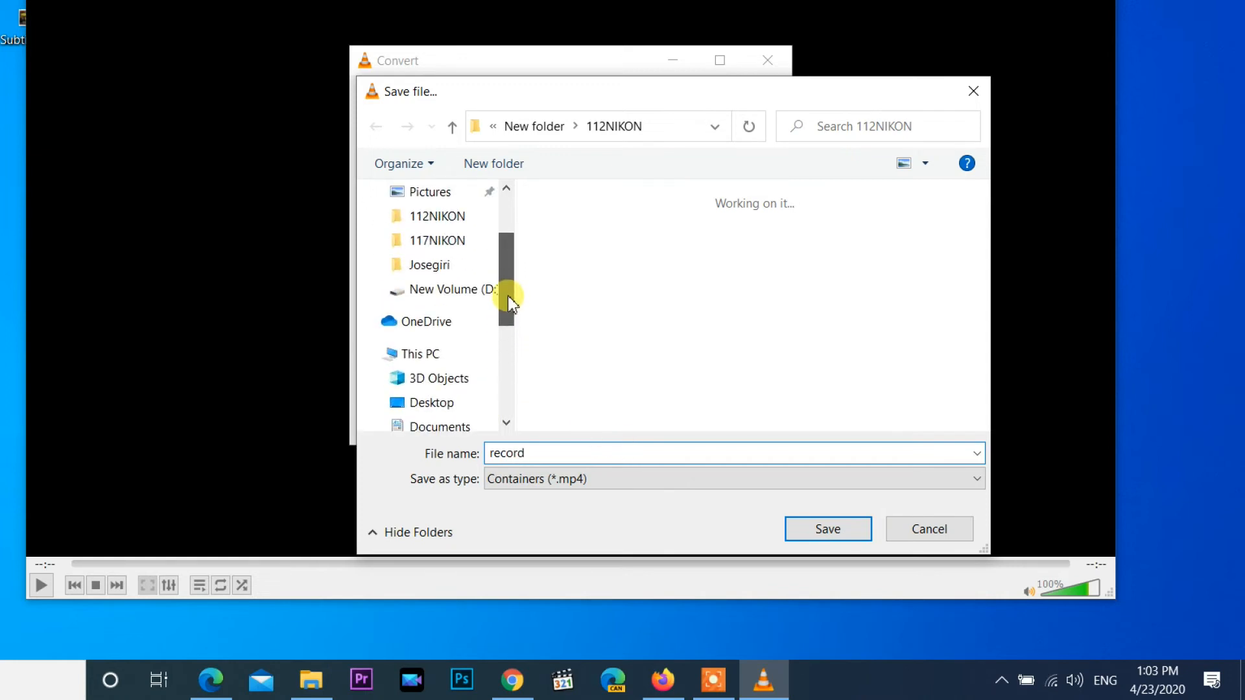
pyautogui.click(431, 402)
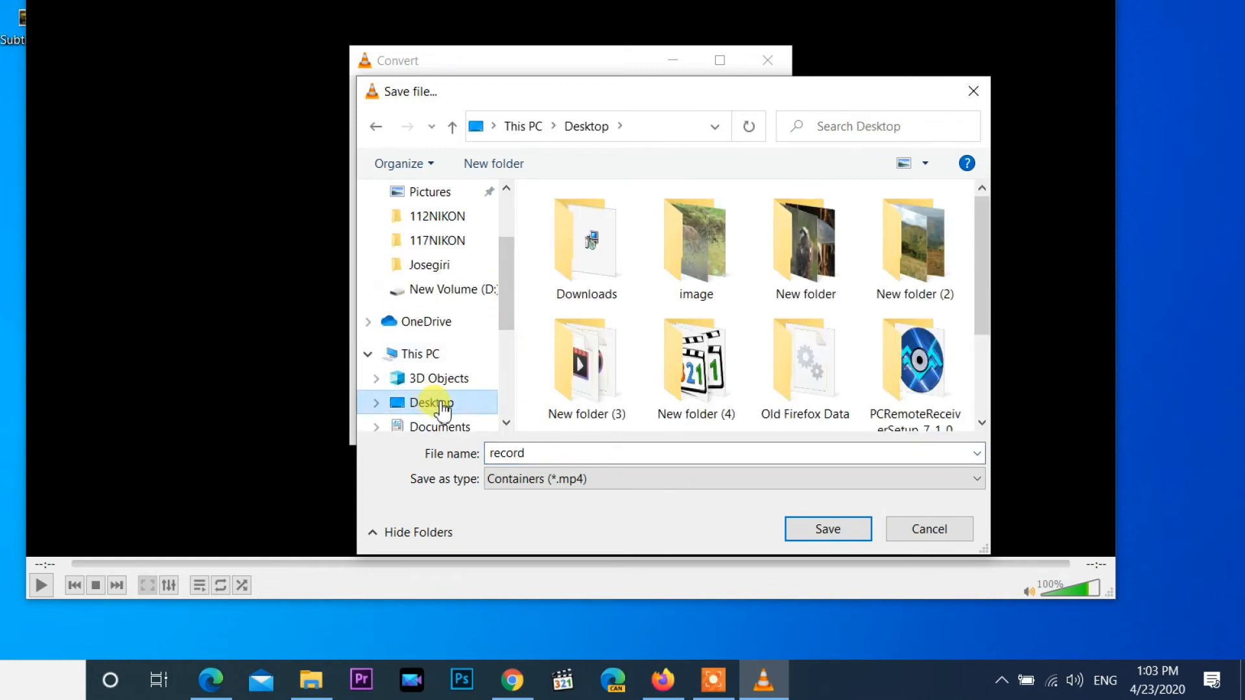
pyautogui.click(828, 529)
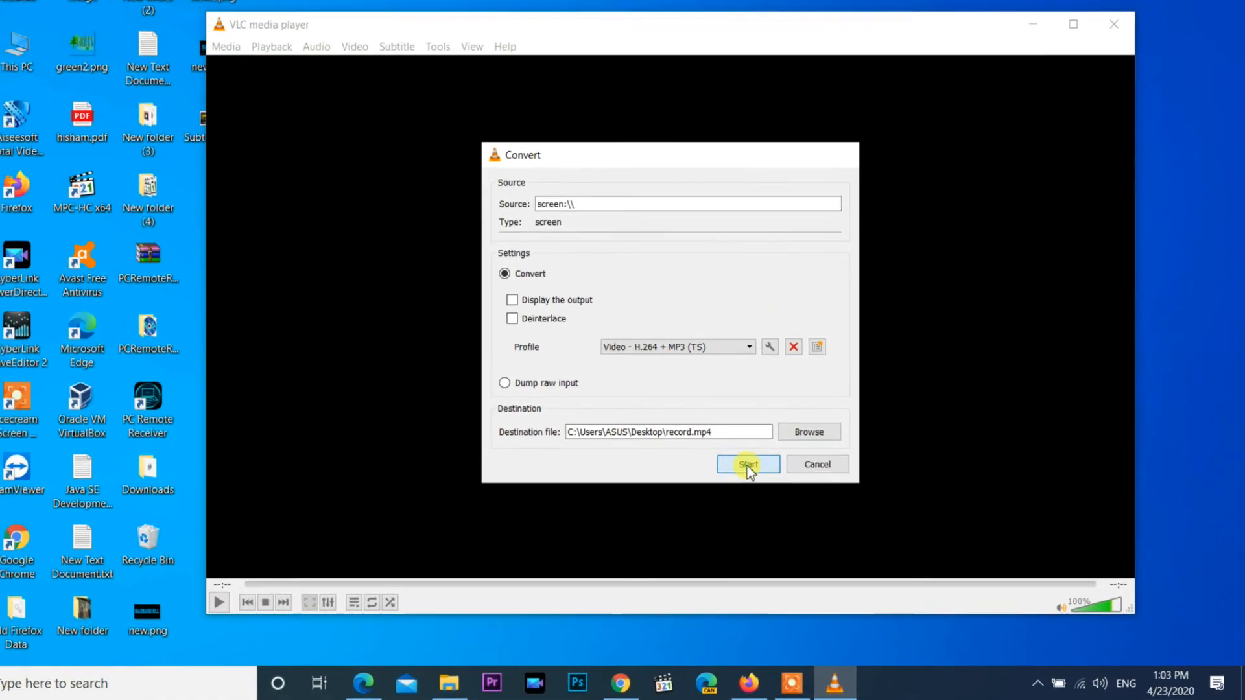
# - Start the desktop capture and minimize VLC out of view
pyautogui.click(749, 464)
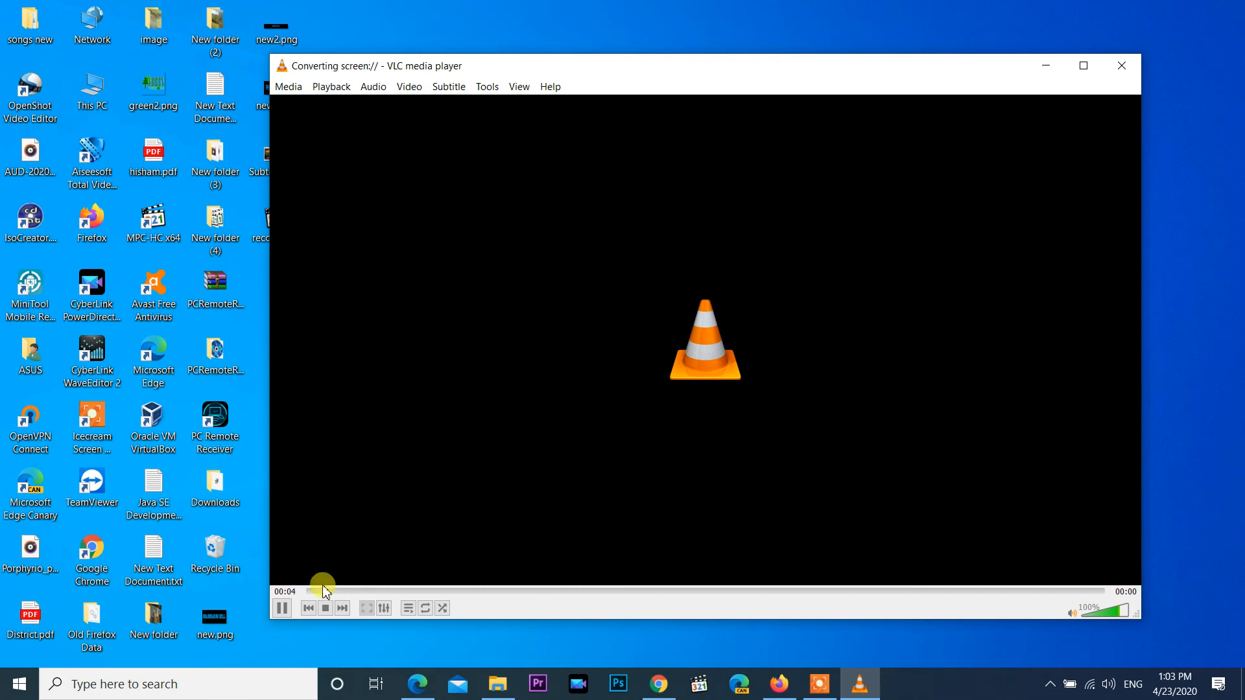
pyautogui.click(1120, 65)
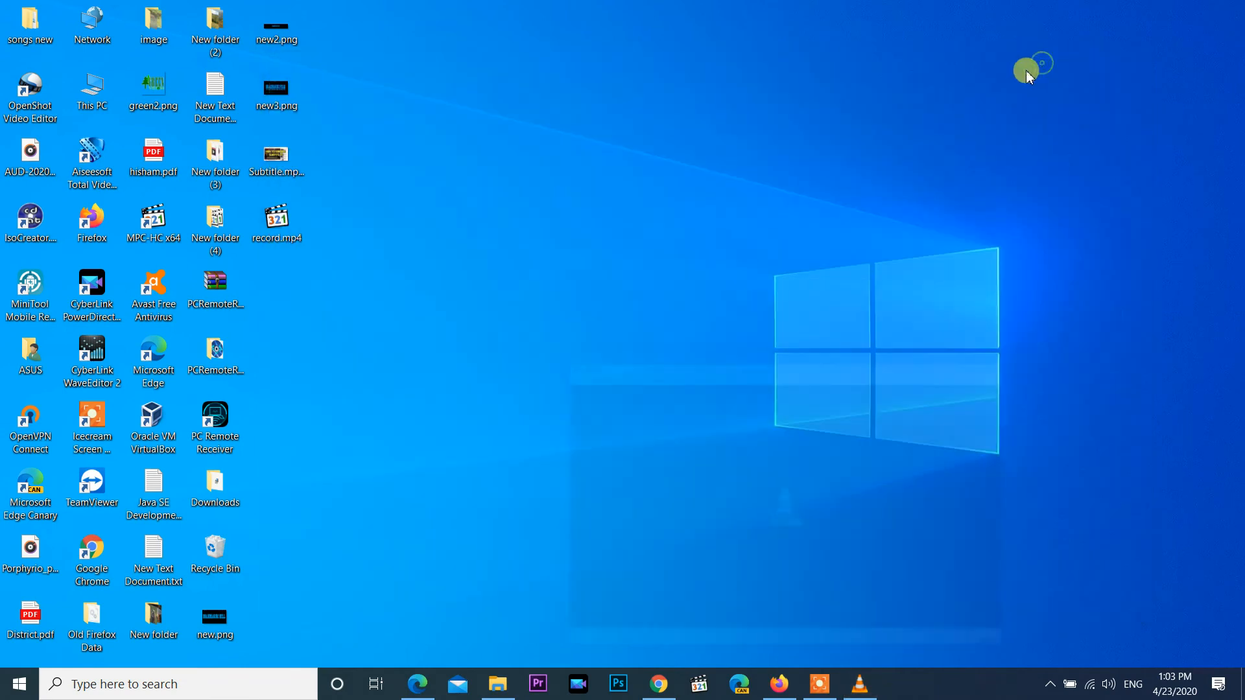
pyautogui.moveTo(516, 551)
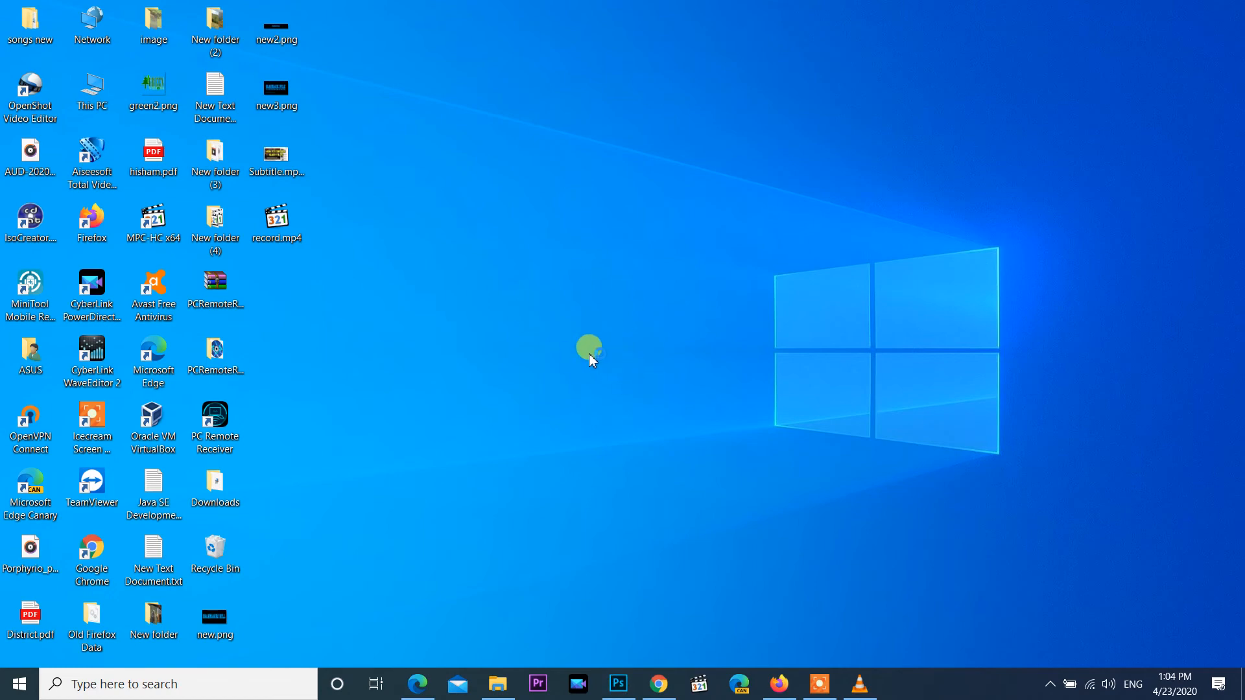
pyautogui.click(618, 682)
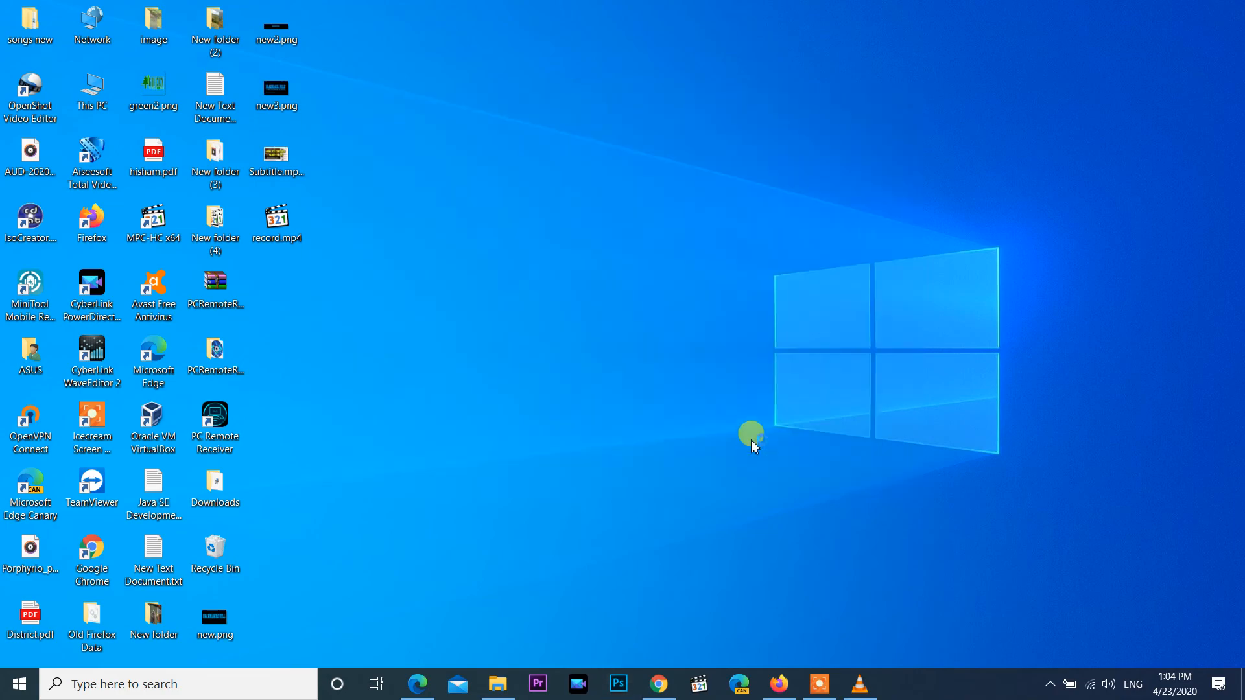
pyautogui.click(617, 683)
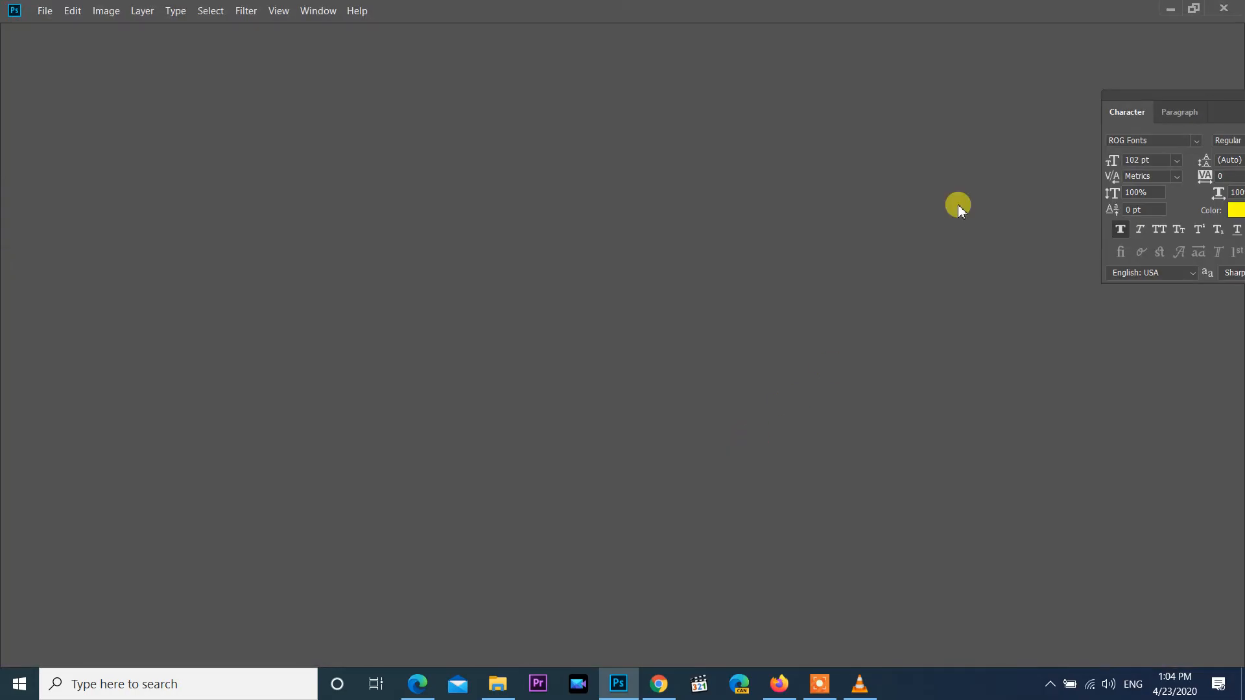
pyautogui.click(1165, 8)
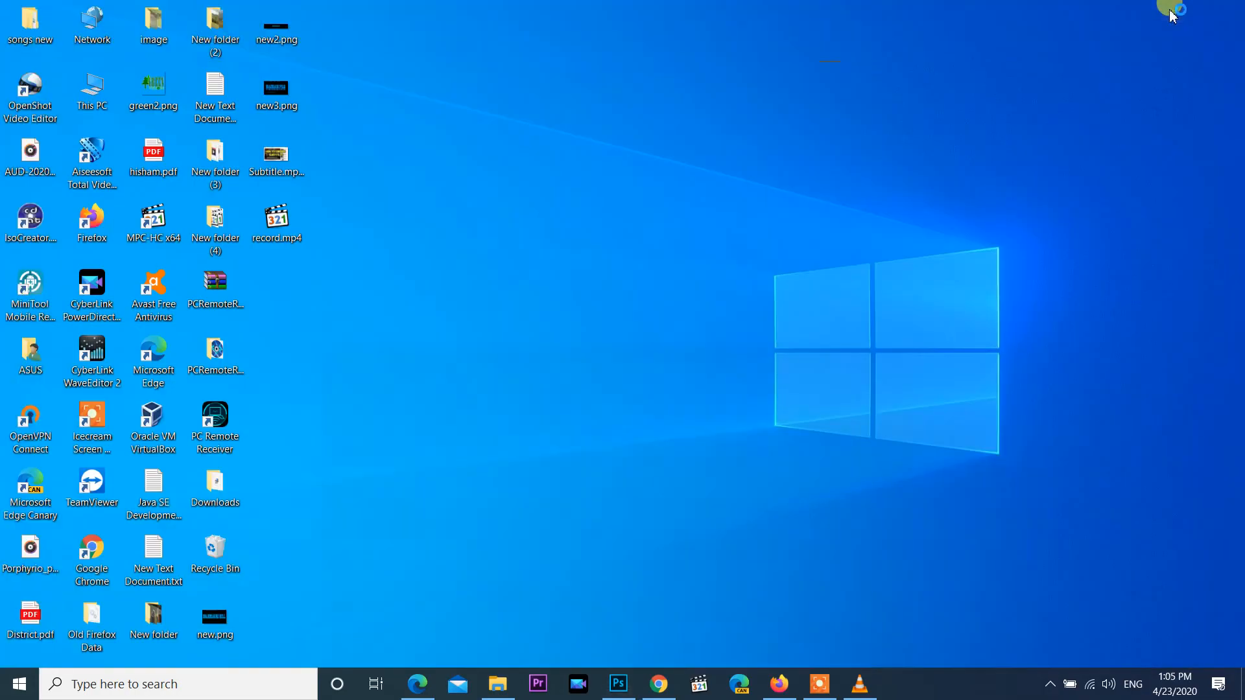
pyautogui.moveTo(866, 658)
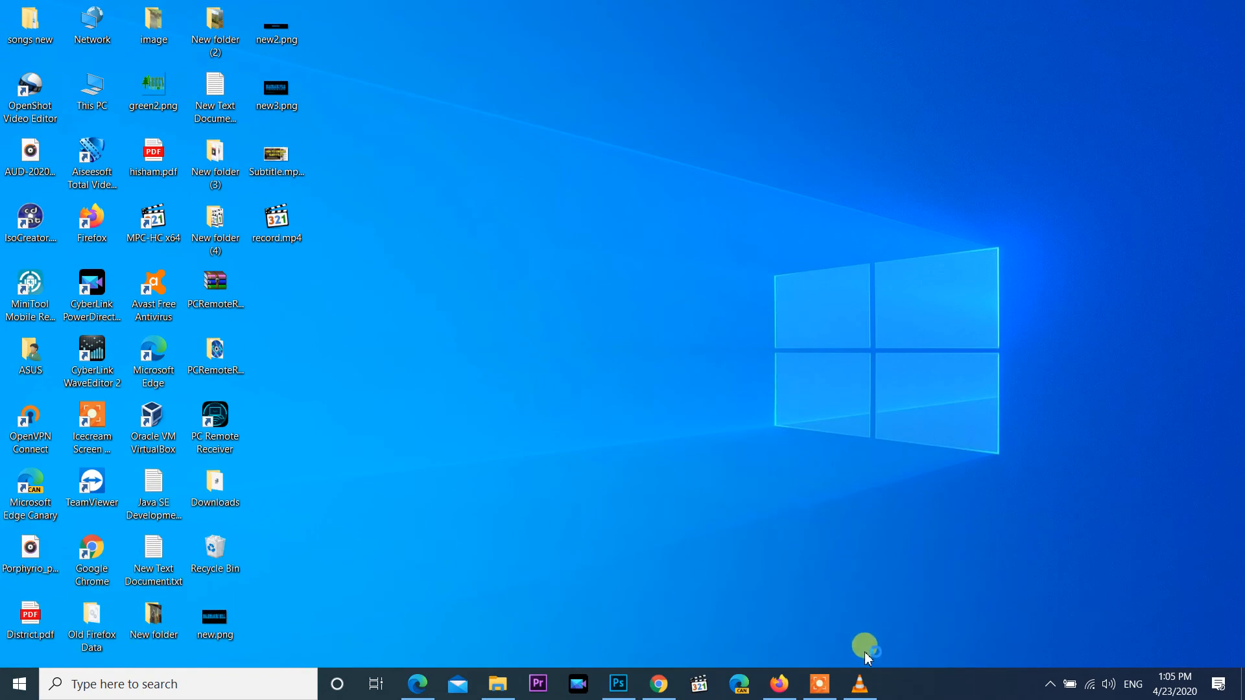
# - Restore VLC from the taskbar and stop the screen recording
pyautogui.click(859, 684)
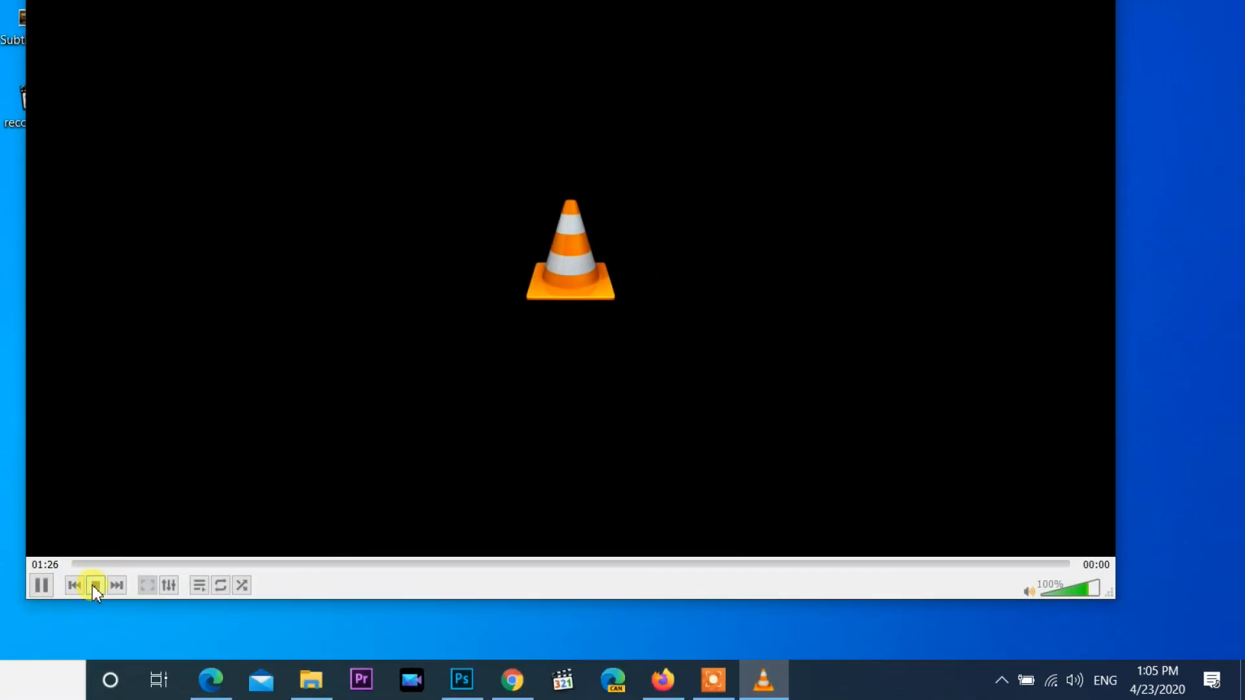
pyautogui.click(96, 585)
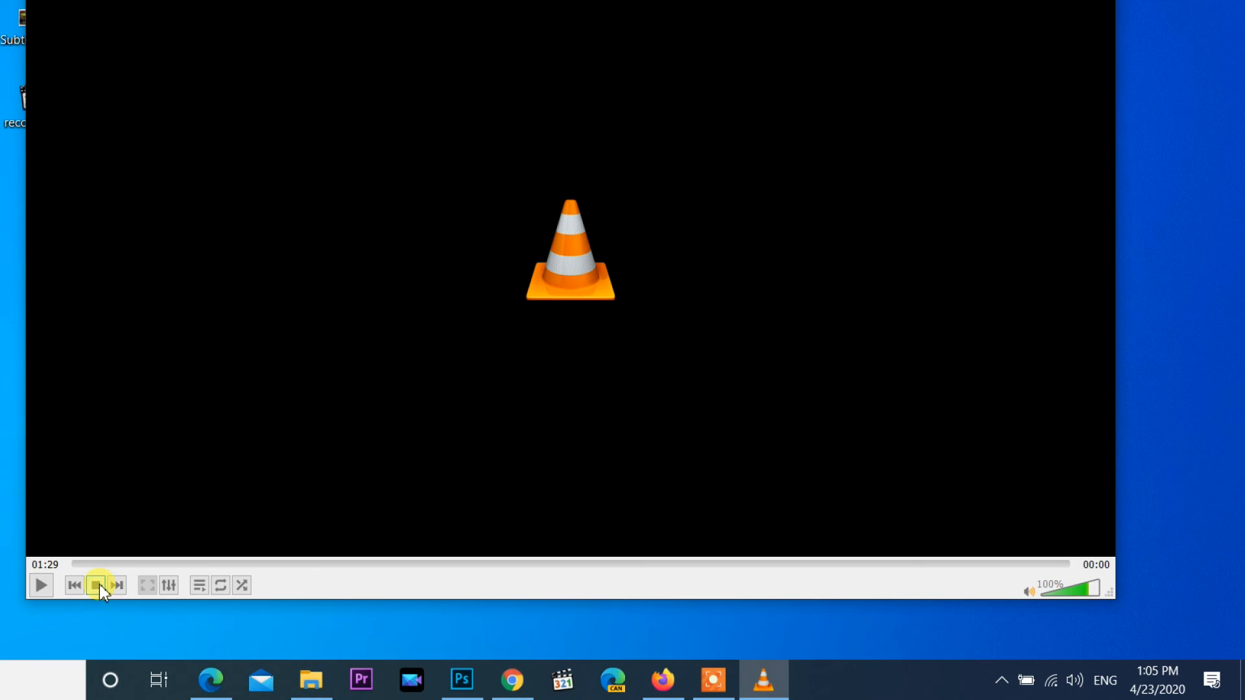